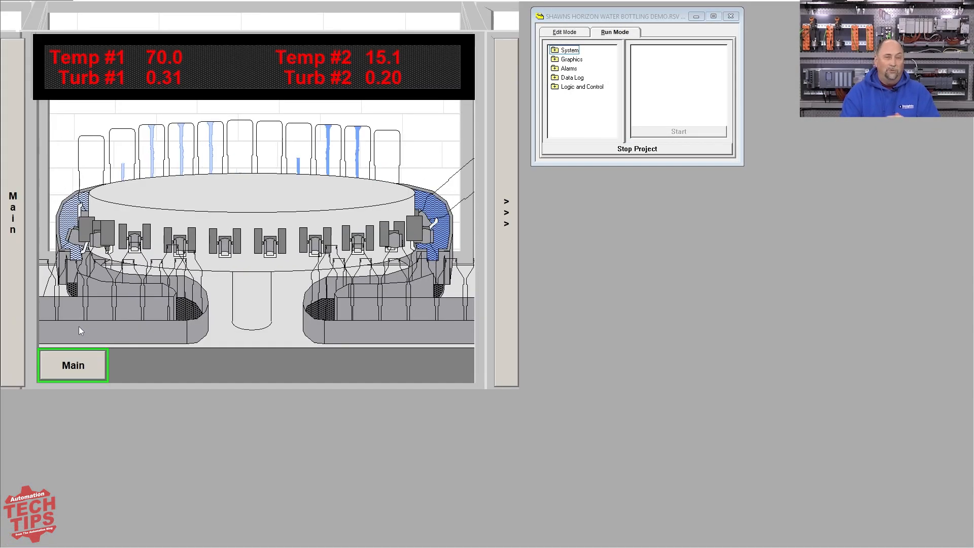
# Stop the running water bottling demo project in the RSView32 run mode window
pyautogui.click(507, 211)
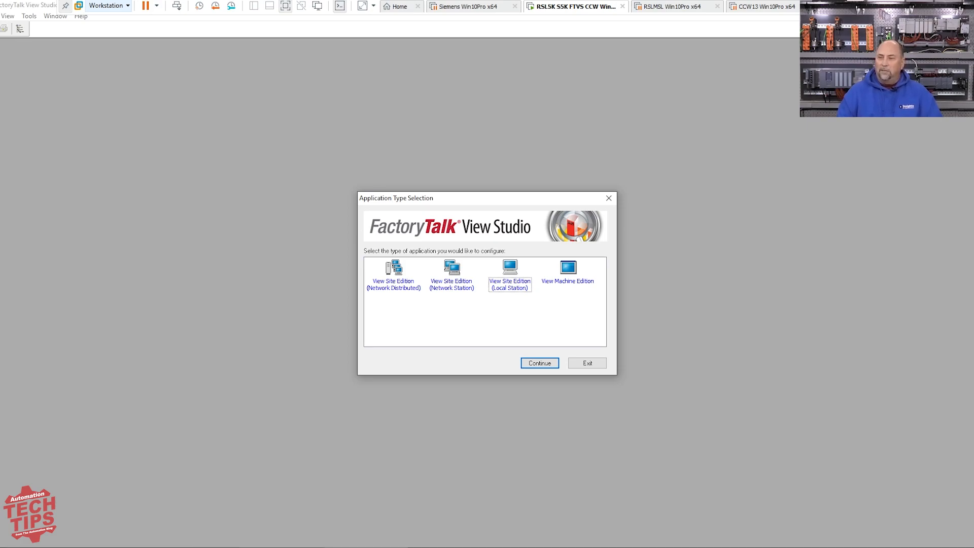
# Open the Objects 5 Screen Demo ME project and arrange its Animation II display window
pyautogui.click(539, 363)
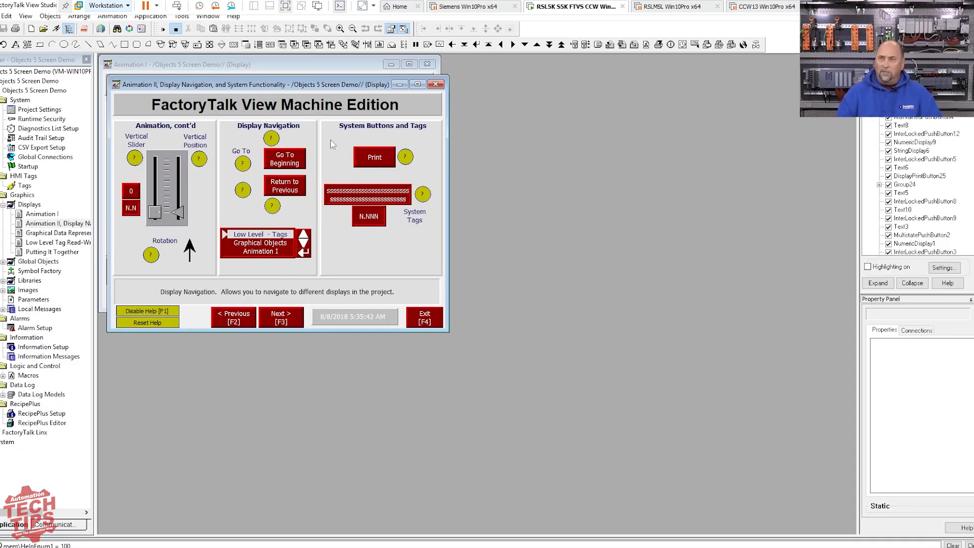
pyautogui.moveTo(273, 84); pyautogui.dragTo(373, 119)
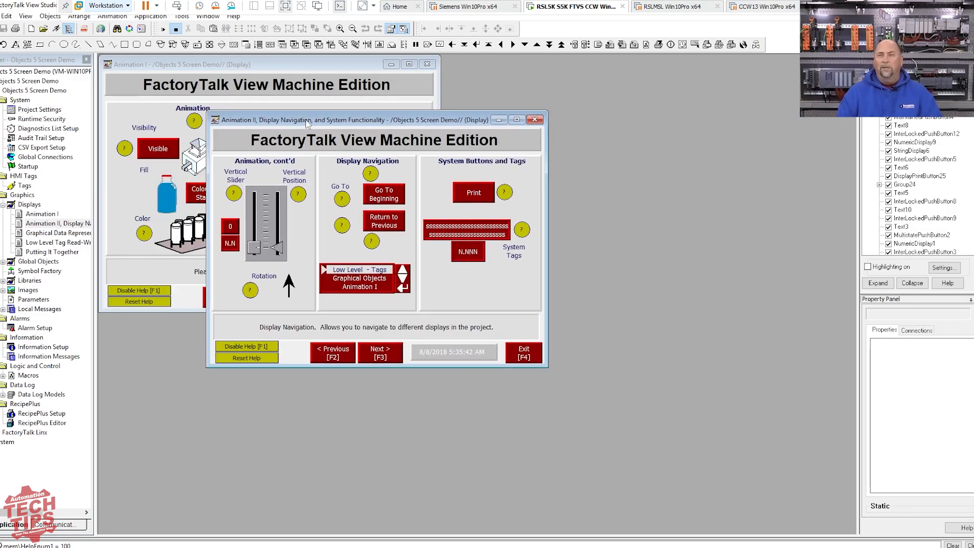
pyautogui.moveTo(305, 120); pyautogui.dragTo(217, 70)
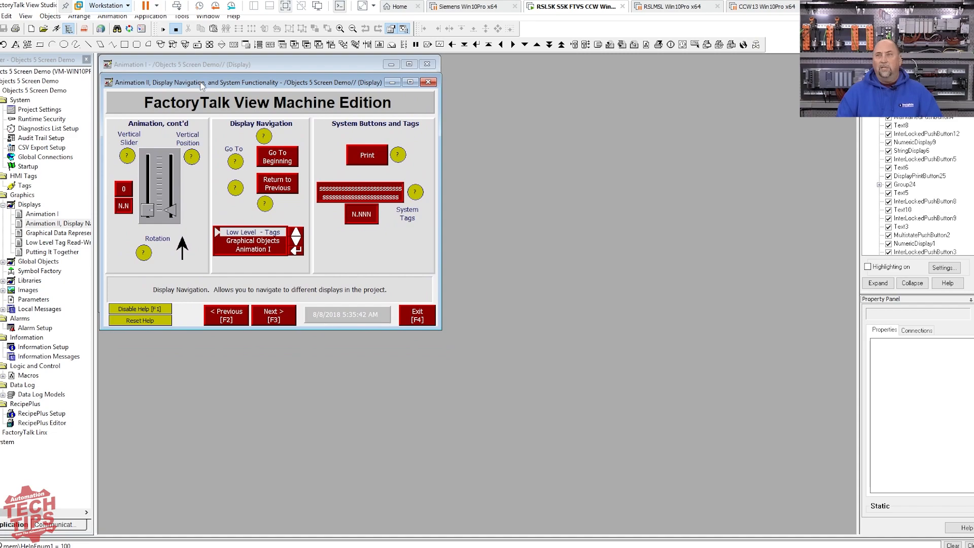
pyautogui.moveTo(644, 163)
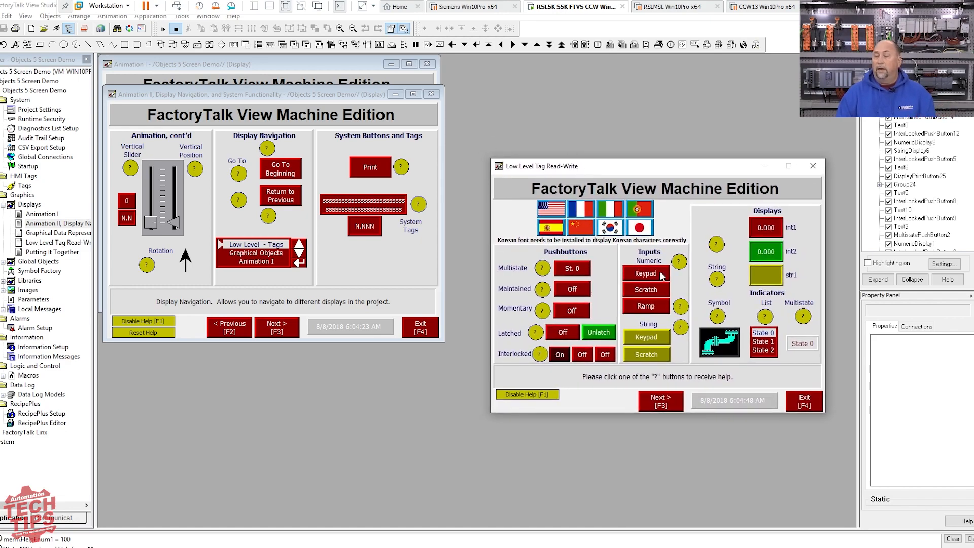
# Step the multistate pushbutton to state 1 and back, and latch the latched pushbutton on
pyautogui.click(571, 268)
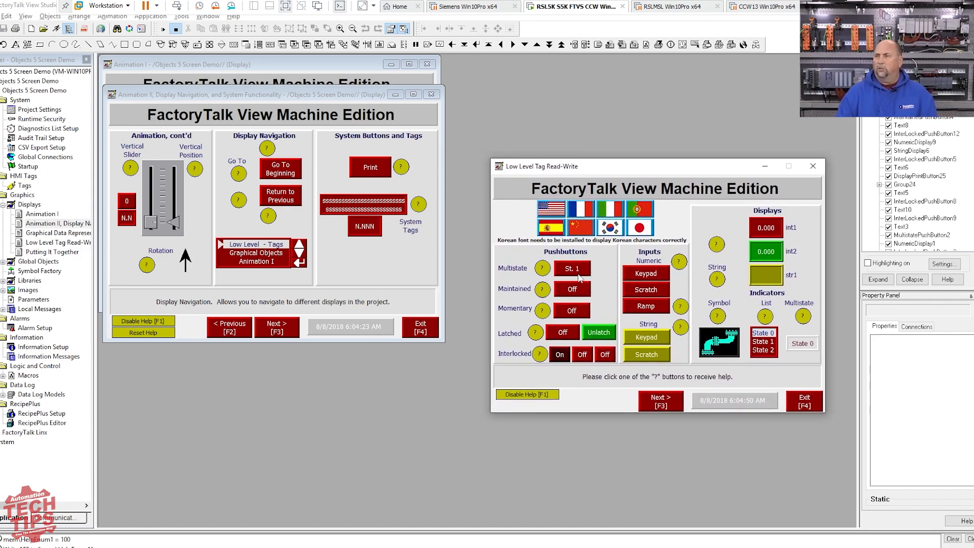
pyautogui.moveTo(589, 315)
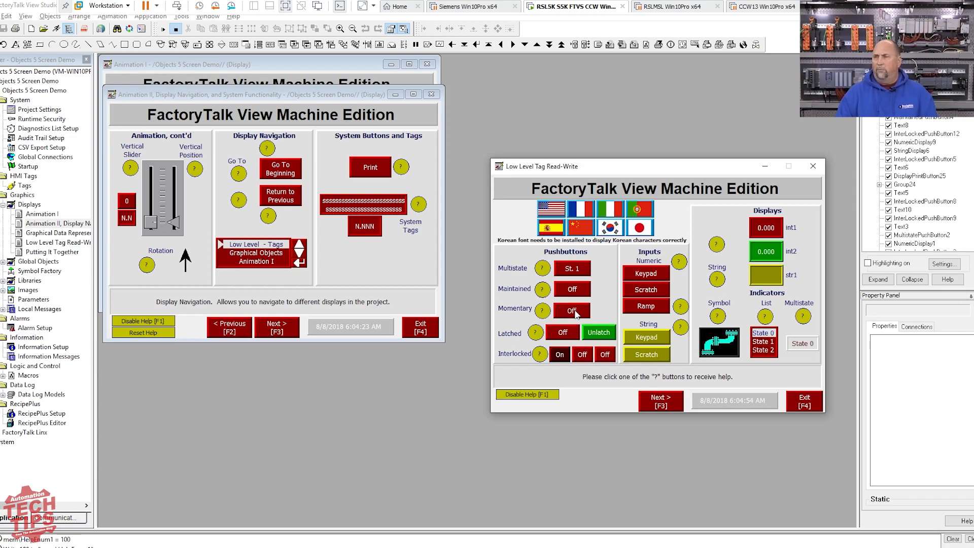
pyautogui.click(562, 333)
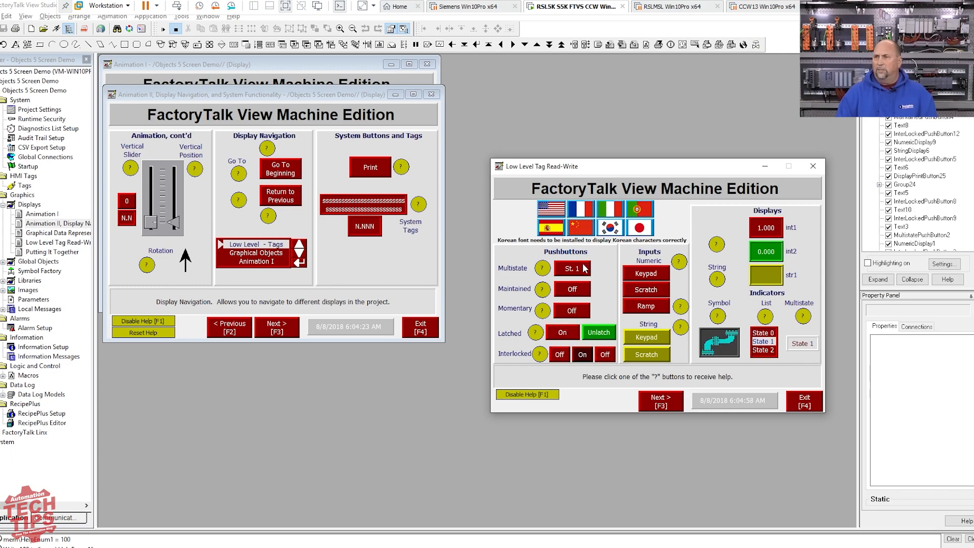
pyautogui.click(572, 267)
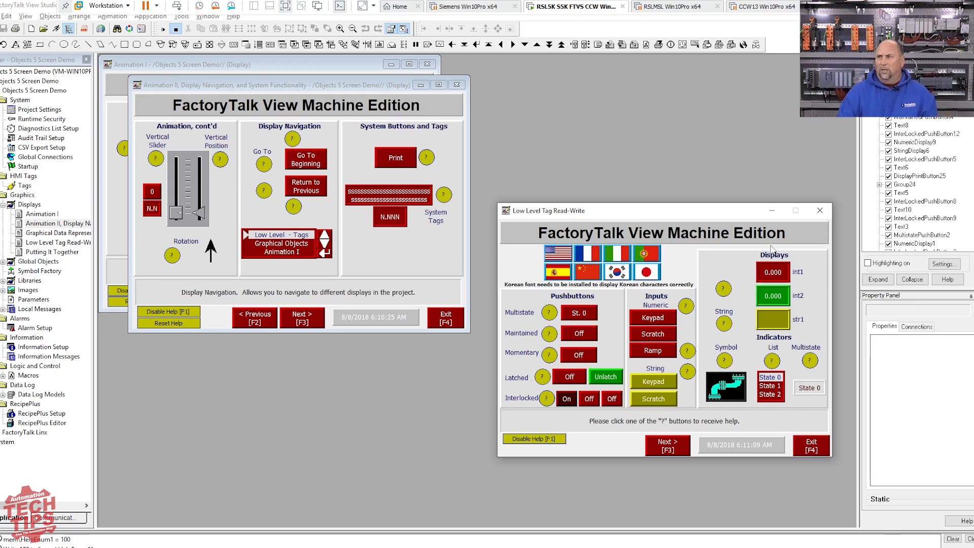
pyautogui.moveTo(820, 211)
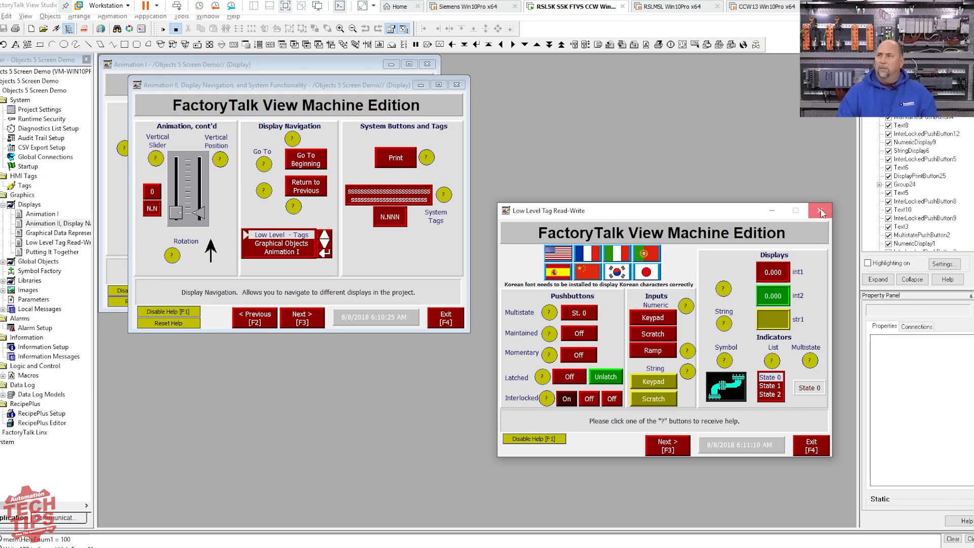
# Close the test display and continue with the View Site Edition (Local Station) application type
pyautogui.click(821, 211)
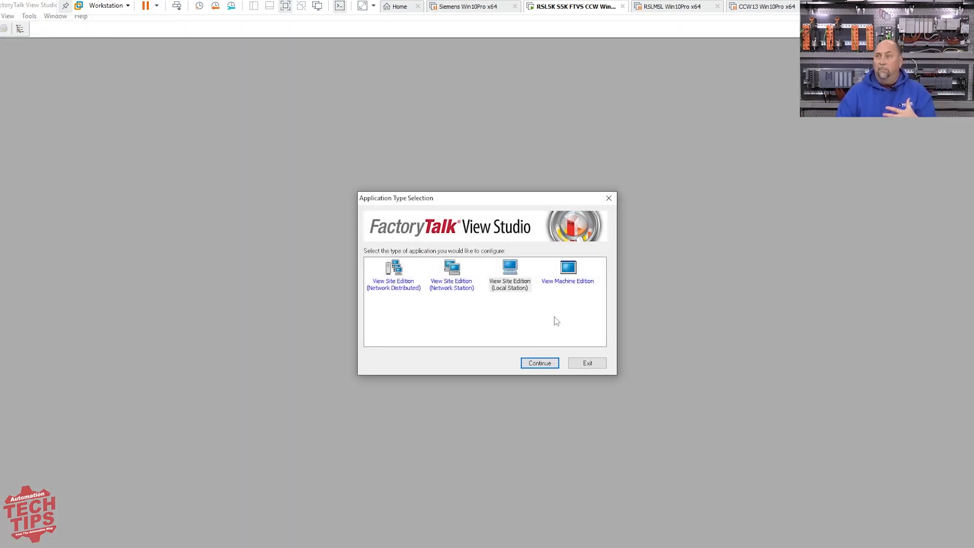
pyautogui.click(509, 273)
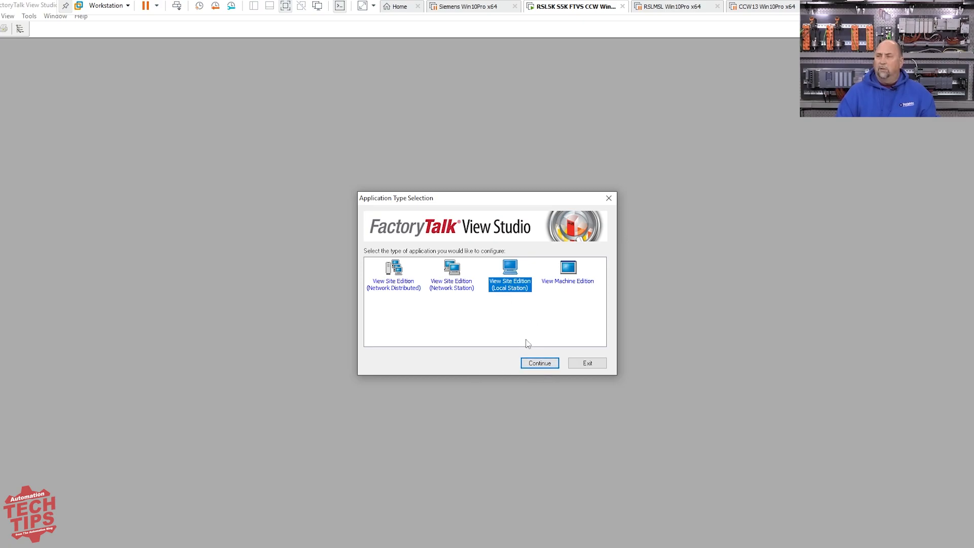
pyautogui.click(539, 364)
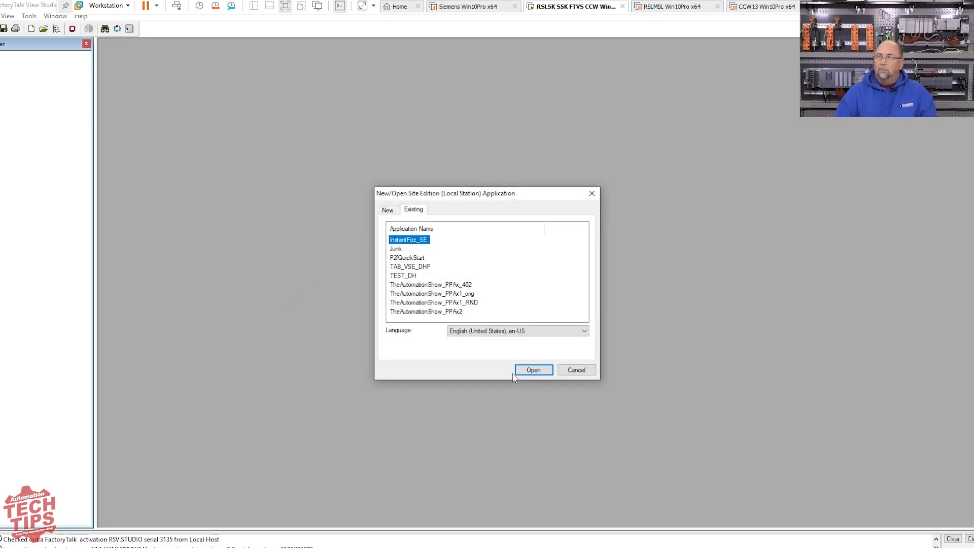
# Name the new local station application ATT005, start Import and acknowledge the driver warning
pyautogui.click(387, 209)
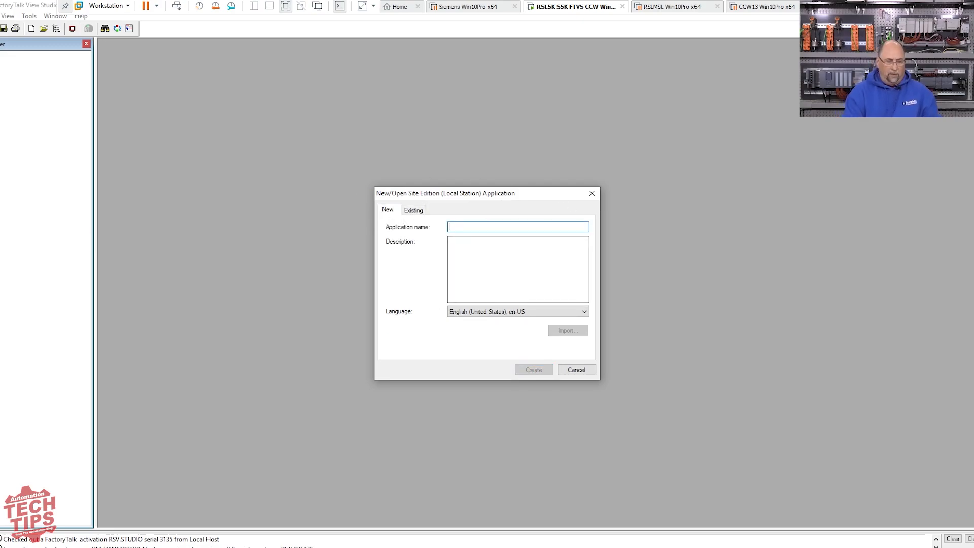
pyautogui.write('ATT005')
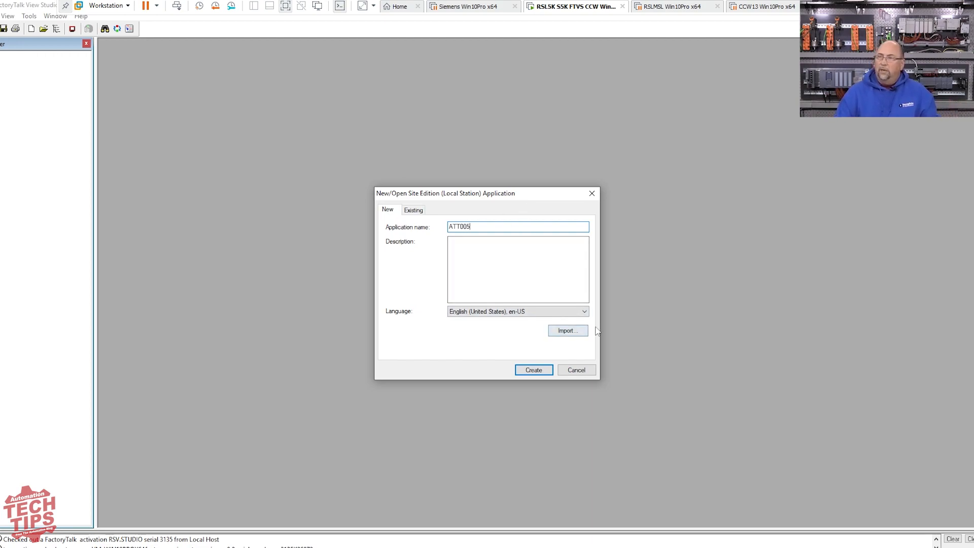
pyautogui.click(566, 329)
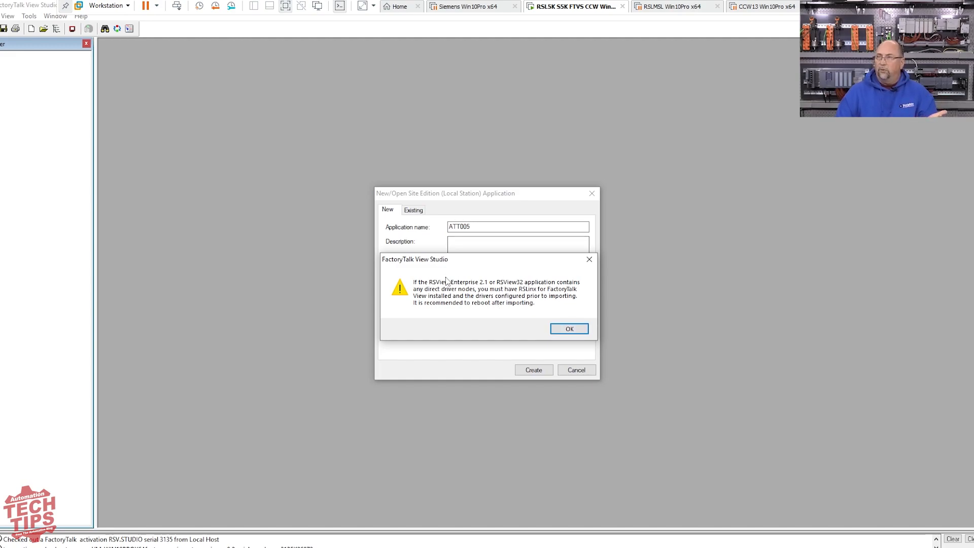
pyautogui.click(568, 329)
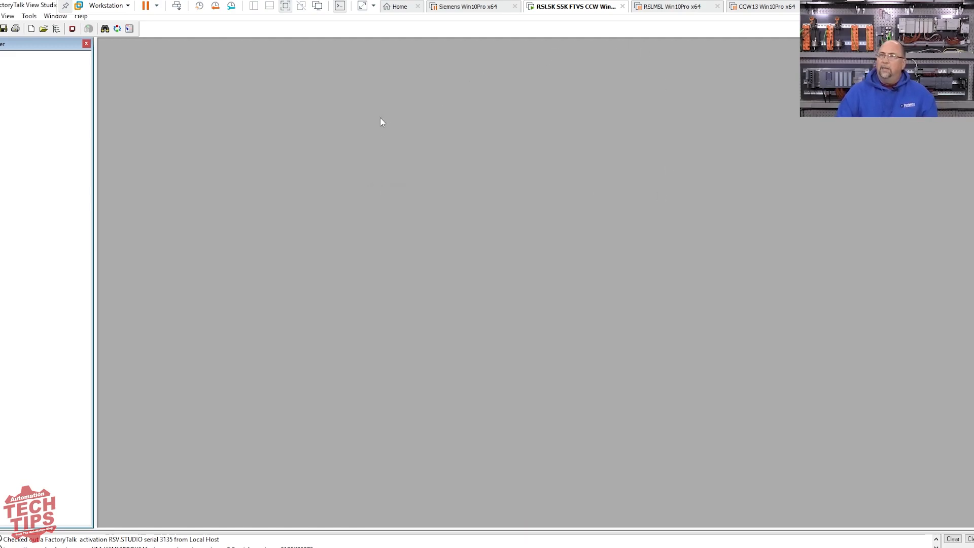
pyautogui.moveTo(370, 171)
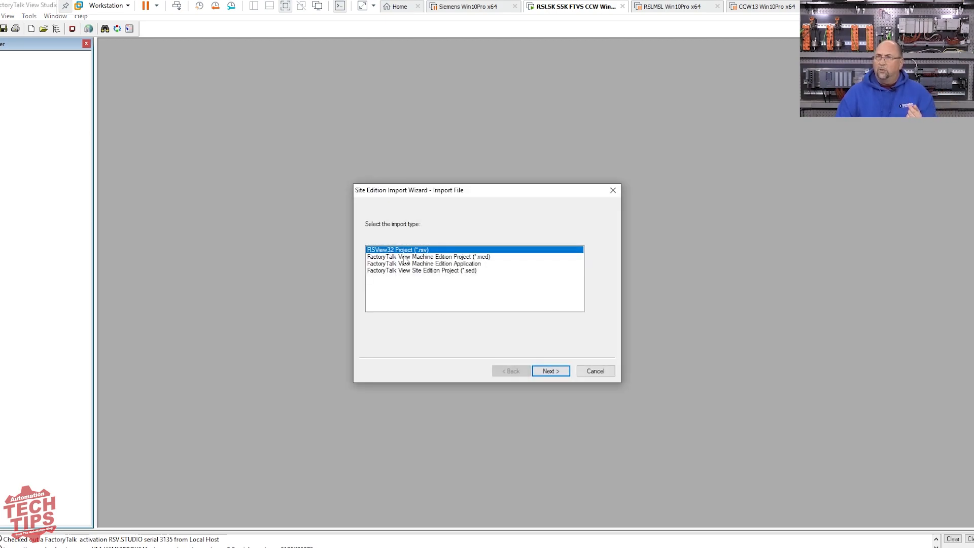
# Settle the import type in the Site Edition Import Wizard and continue to the application list
pyautogui.click(424, 264)
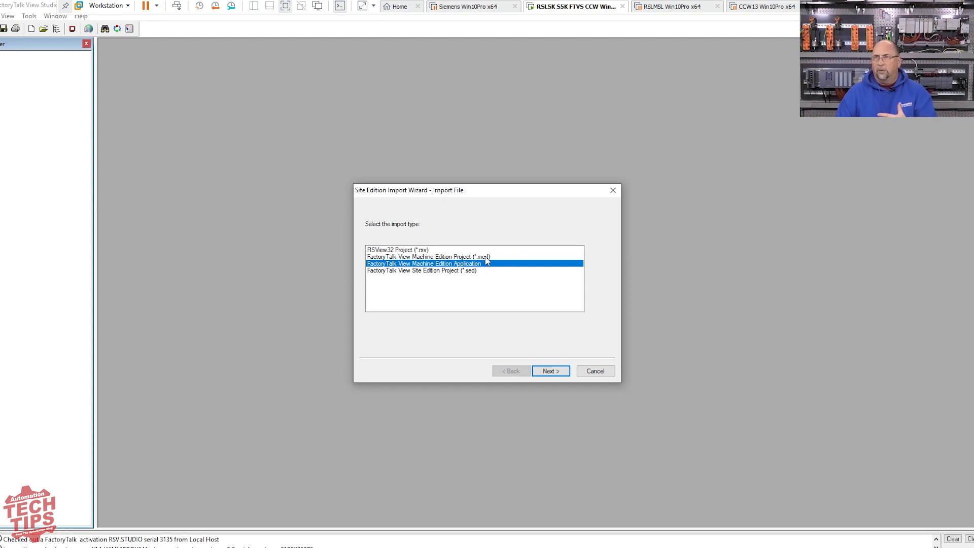
pyautogui.moveTo(463, 273)
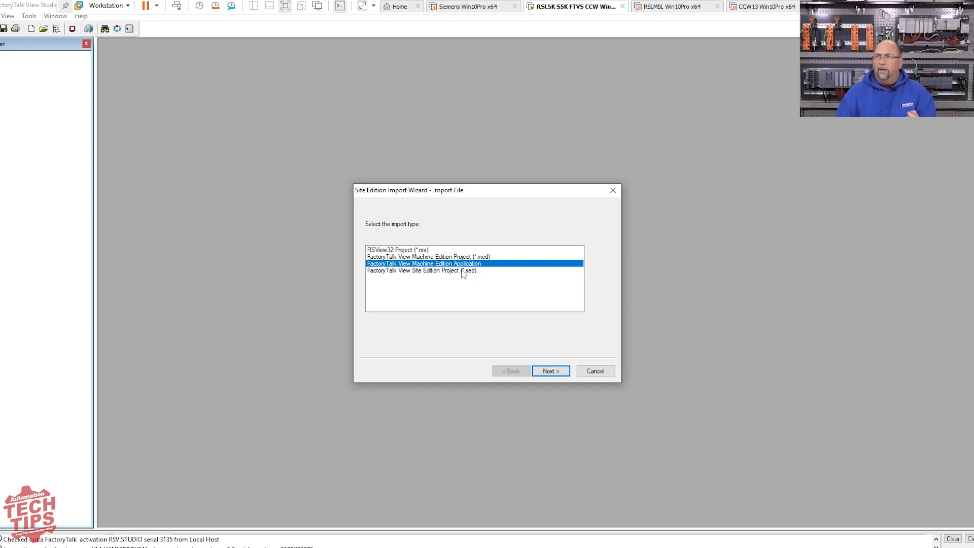
pyautogui.click(420, 270)
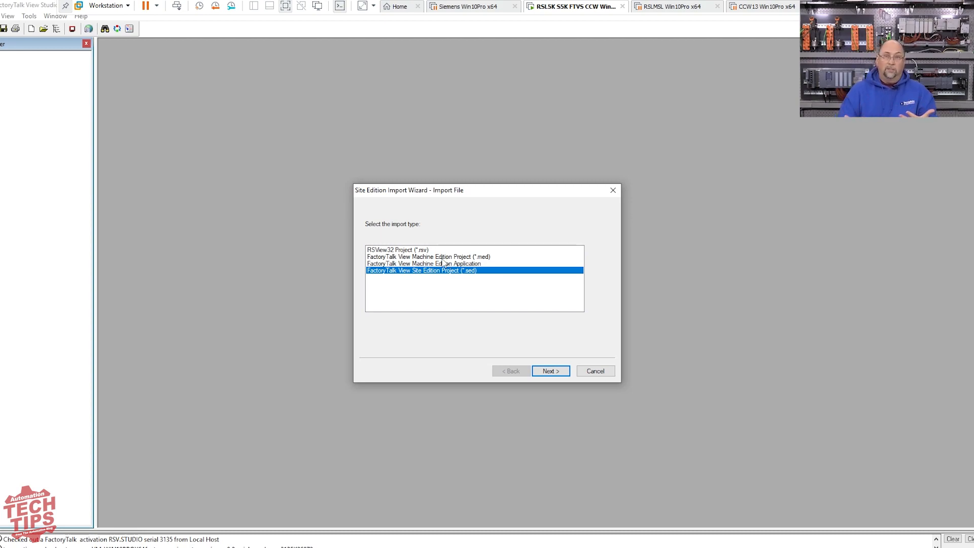
pyautogui.moveTo(444, 277)
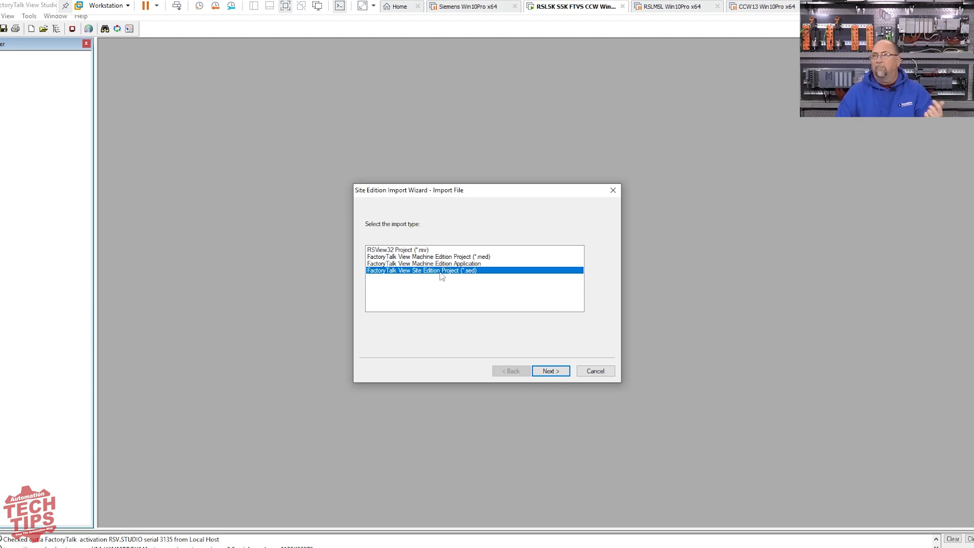
pyautogui.click(424, 264)
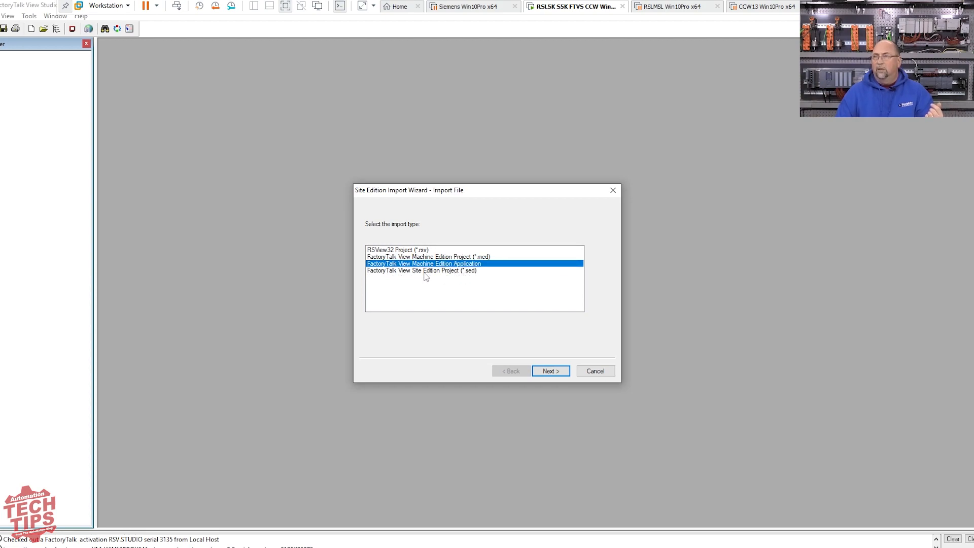
pyautogui.moveTo(443, 283)
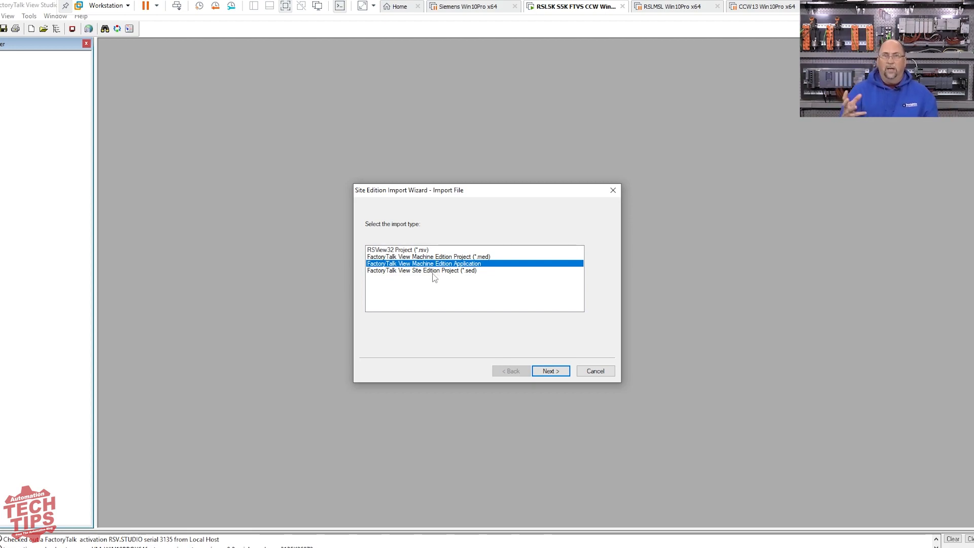
pyautogui.click(421, 270)
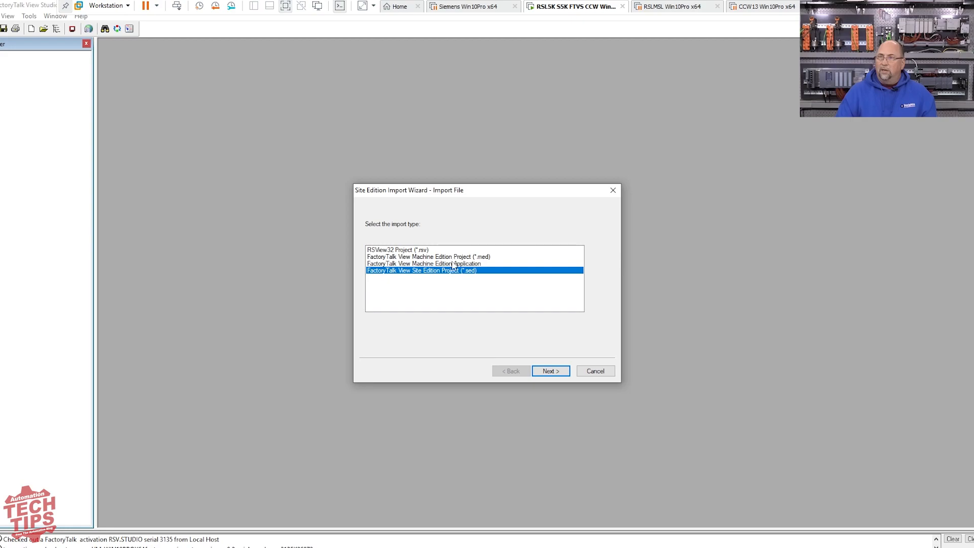
pyautogui.click(549, 372)
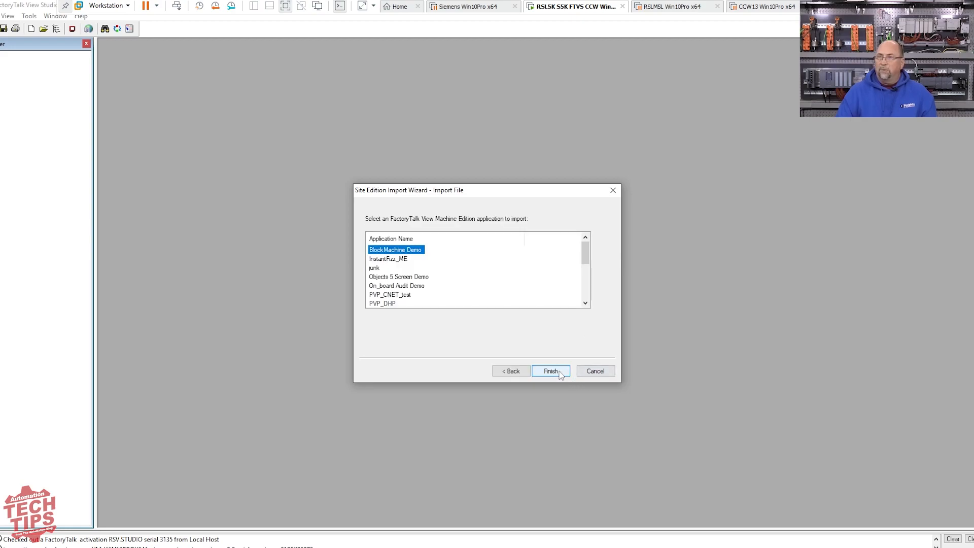
# Select Objects 5 Screen Demo and finish to migrate it into ATT005
pyautogui.click(398, 276)
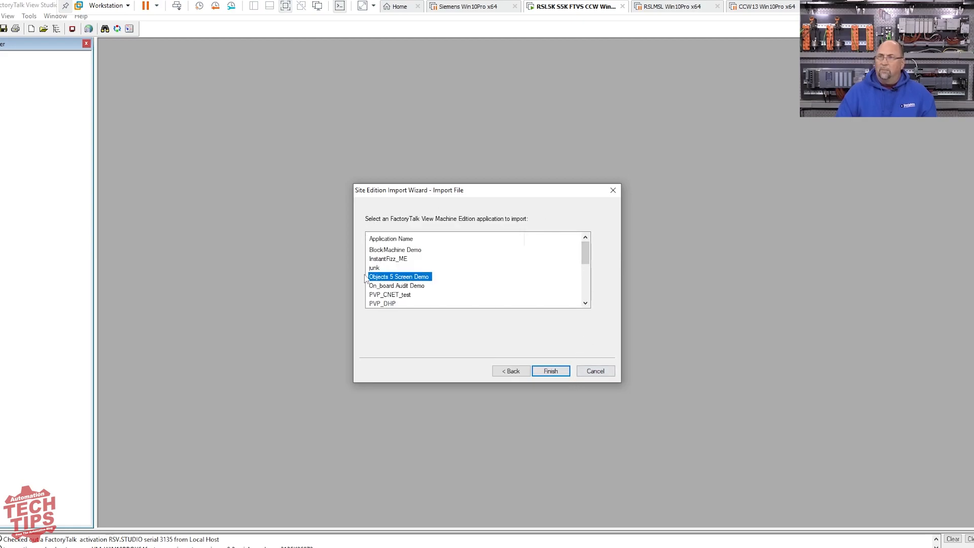
pyautogui.click(550, 371)
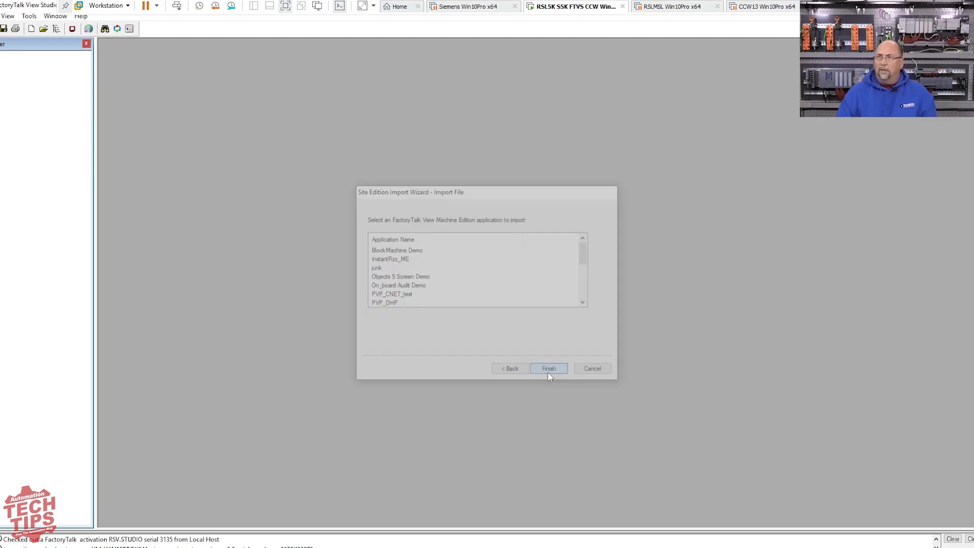
pyautogui.click(548, 368)
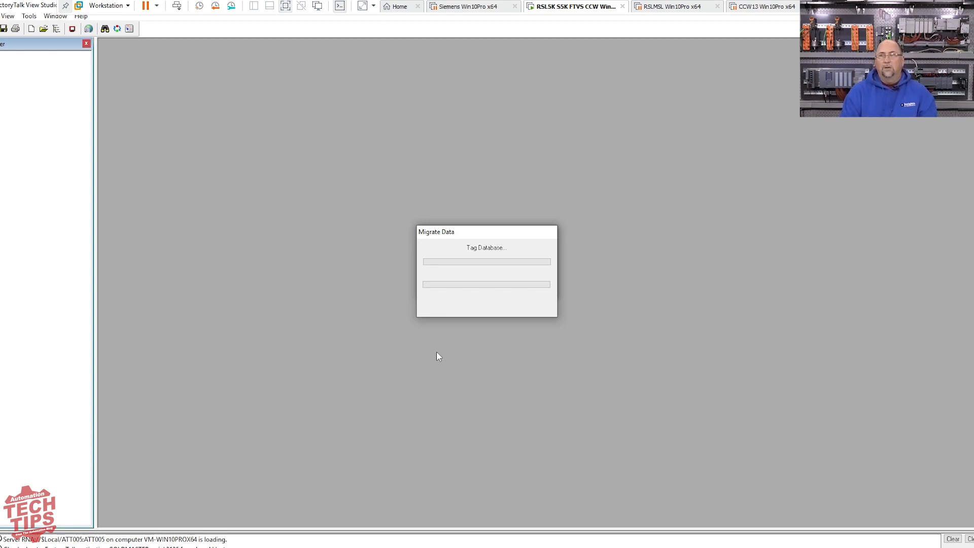
pyautogui.moveTo(435, 345)
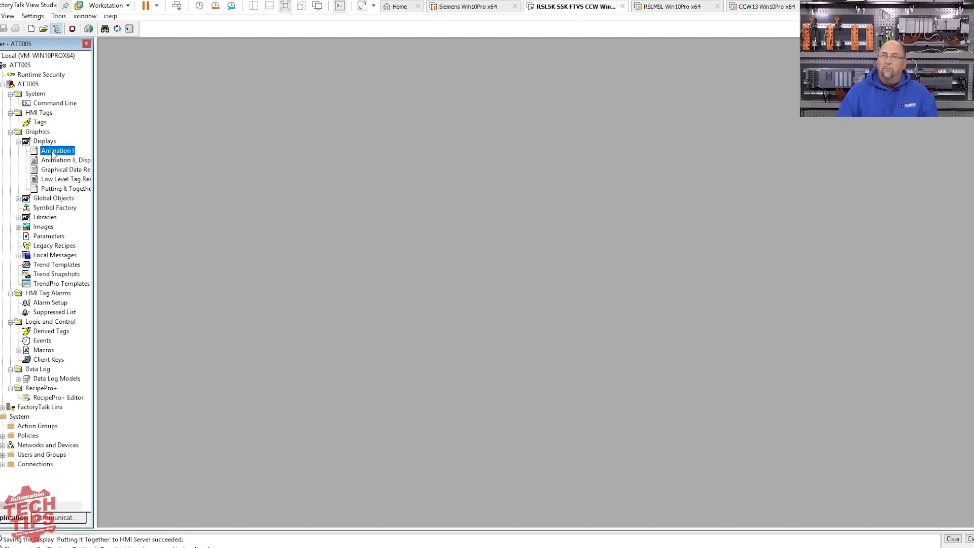
# Open Animation I, Animation II, Graphical Data Representation and Low Level Tag Read-Write from ATT005's Displays
pyautogui.doubleClick(56, 150)
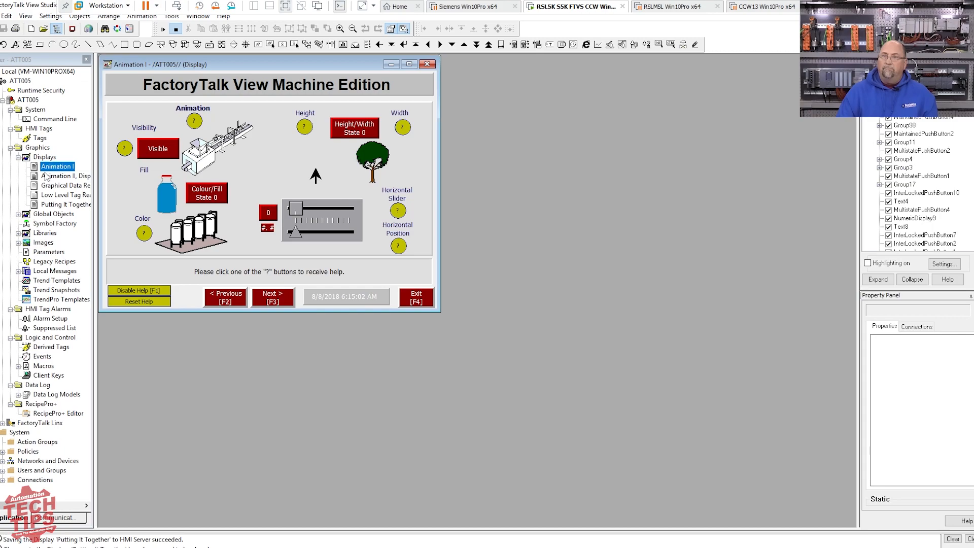
pyautogui.doubleClick(62, 175)
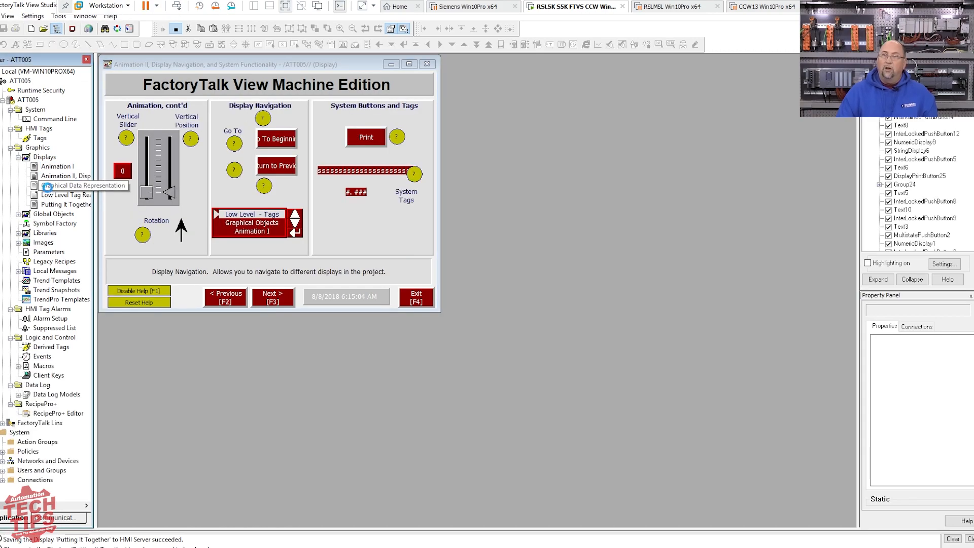
pyautogui.doubleClick(65, 185)
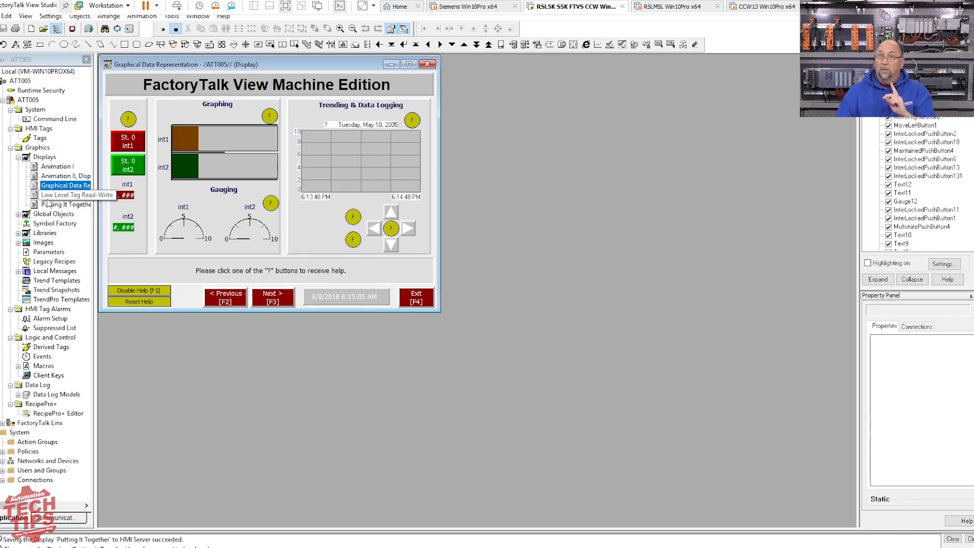
pyautogui.doubleClick(65, 204)
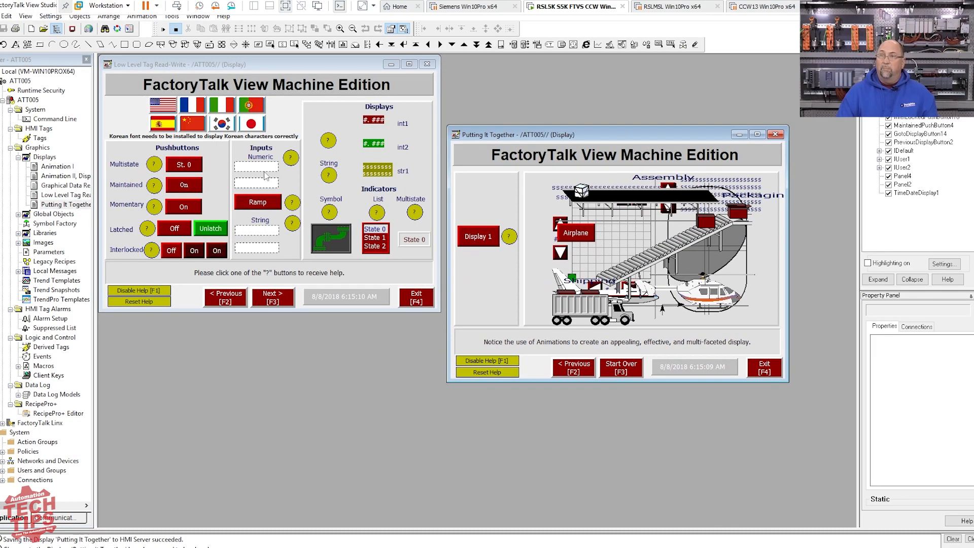
pyautogui.click(255, 165)
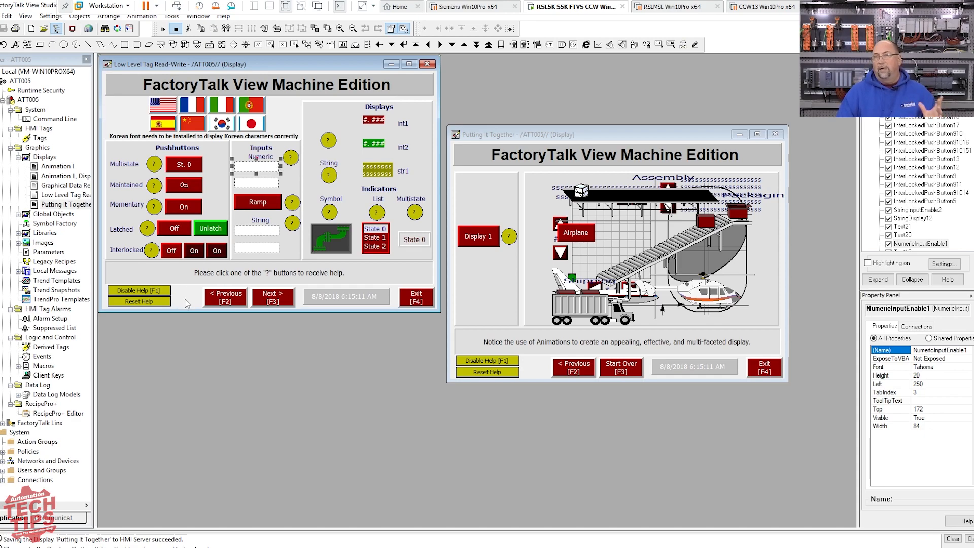
pyautogui.moveTo(310, 336)
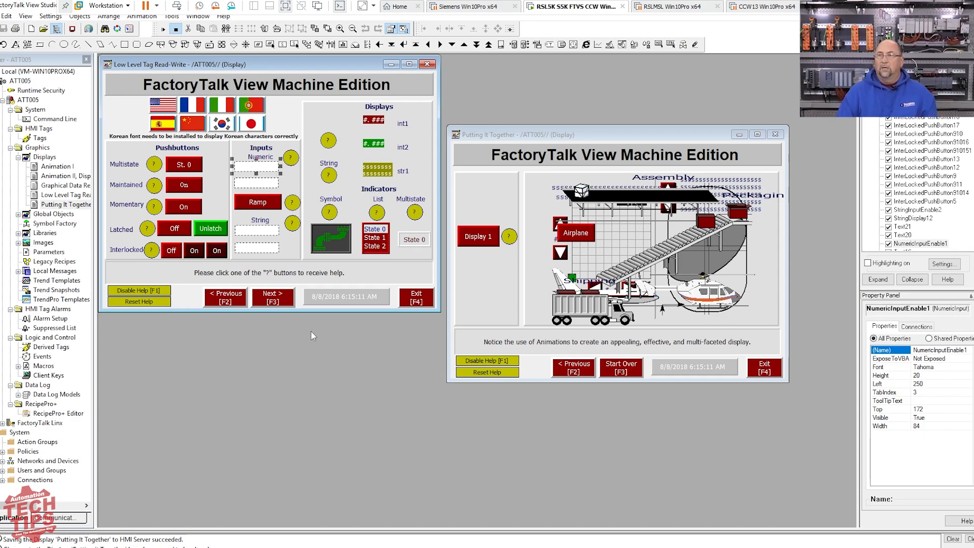
pyautogui.moveTo(296, 345)
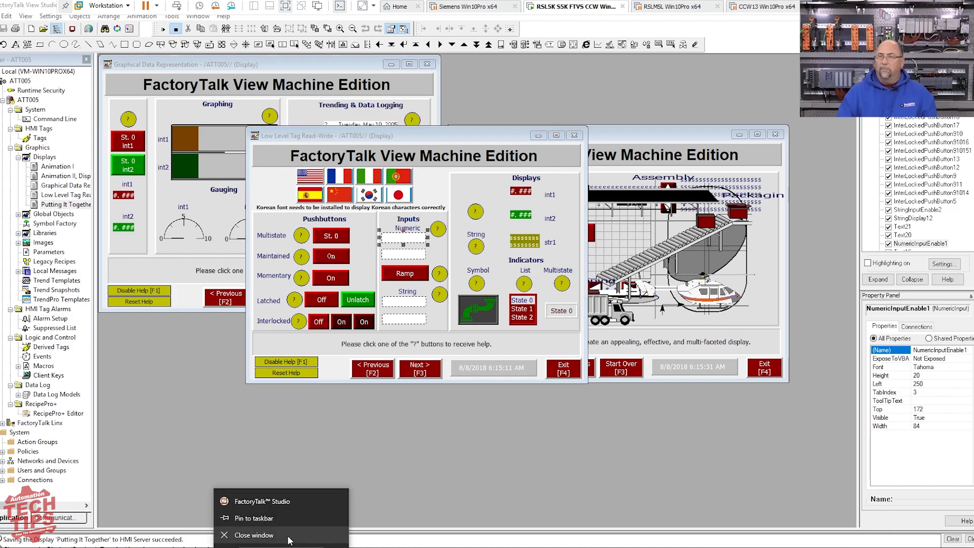
# Launch a second Studio as View Machine Edition and open the existing InstantFizz_ME project
pyautogui.click(254, 535)
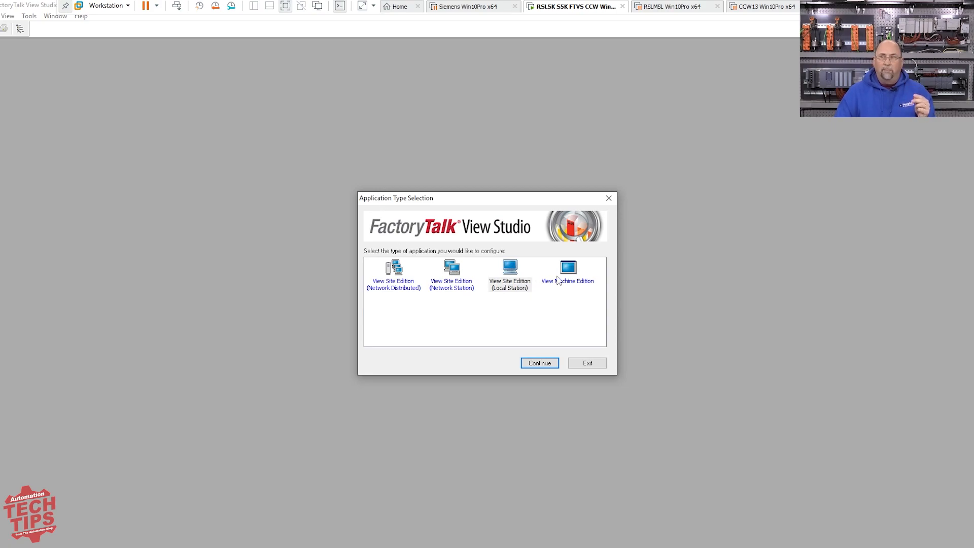
pyautogui.click(538, 364)
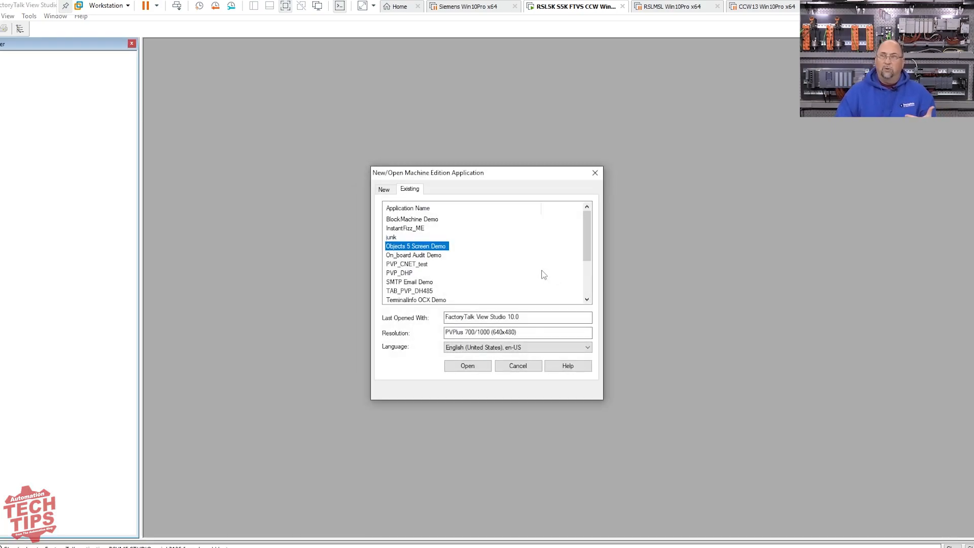
pyautogui.click(406, 228)
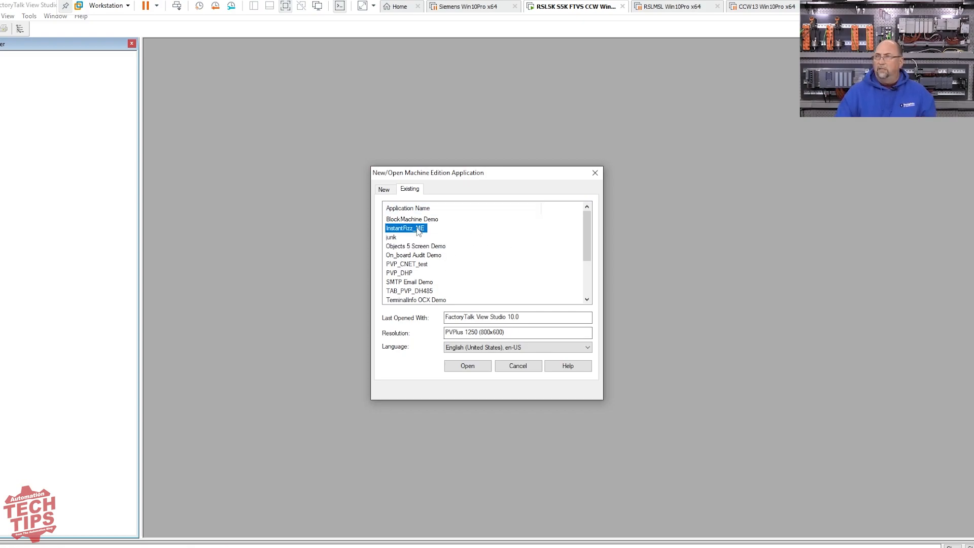
pyautogui.click(467, 366)
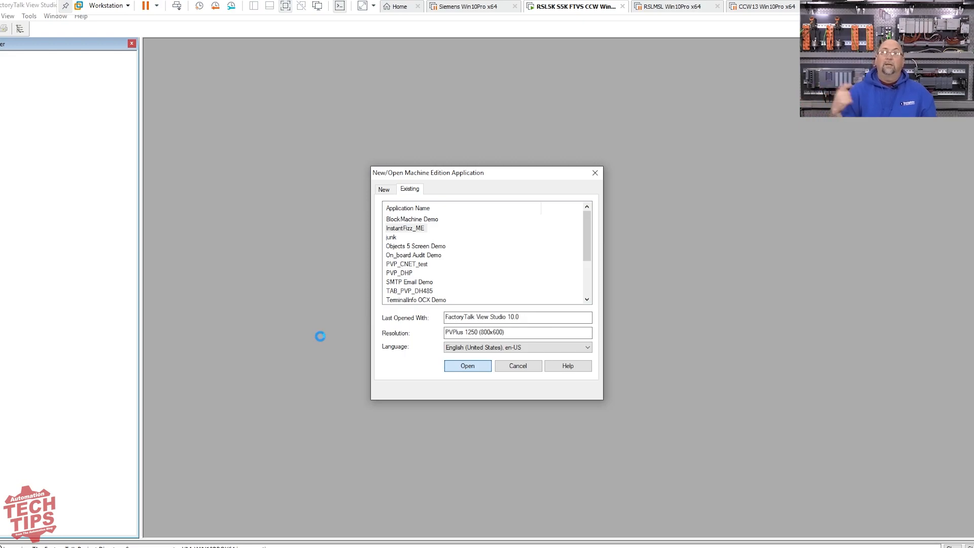
pyautogui.click(467, 365)
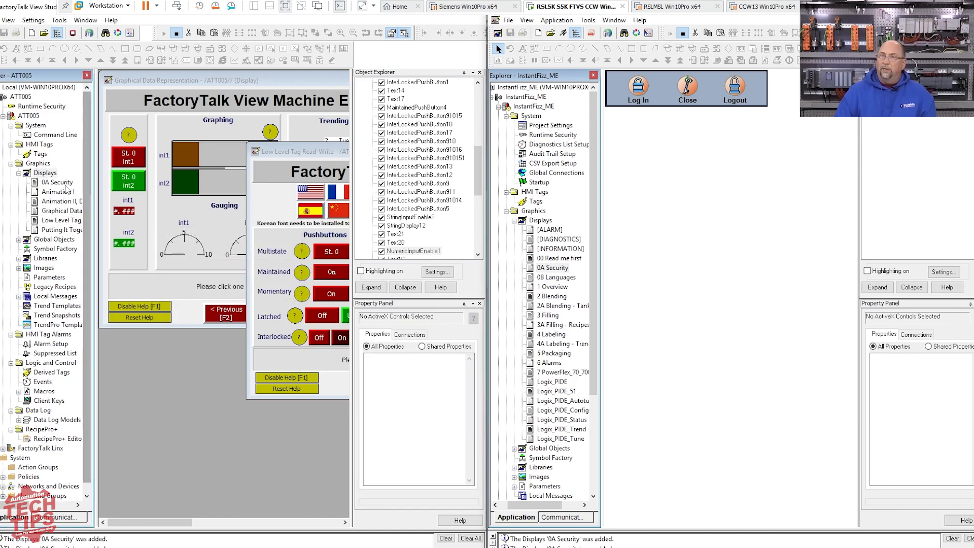
# Open 0A Security in ATT005 and bring InstantFizz_ME's 3 Filling display into ATT005's Displays
pyautogui.doubleClick(57, 182)
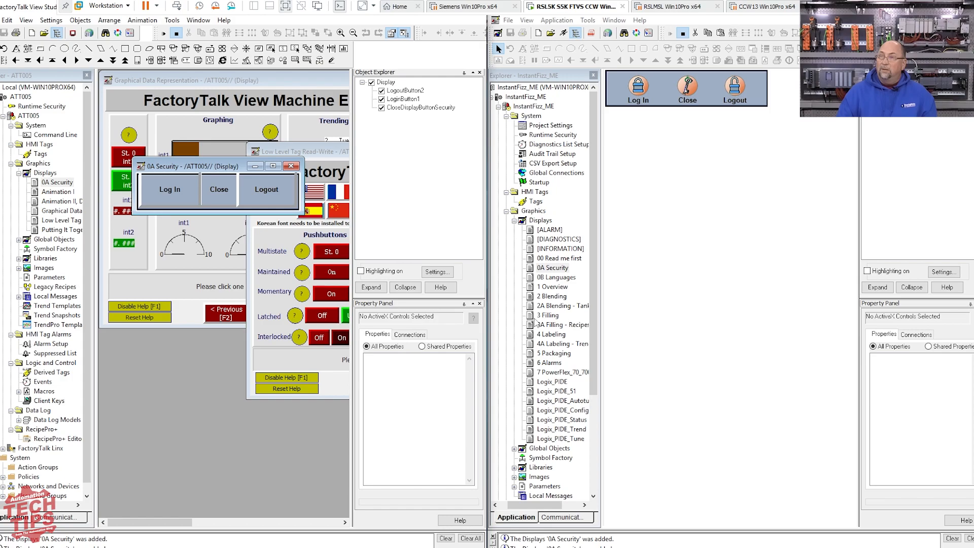
pyautogui.doubleClick(548, 315)
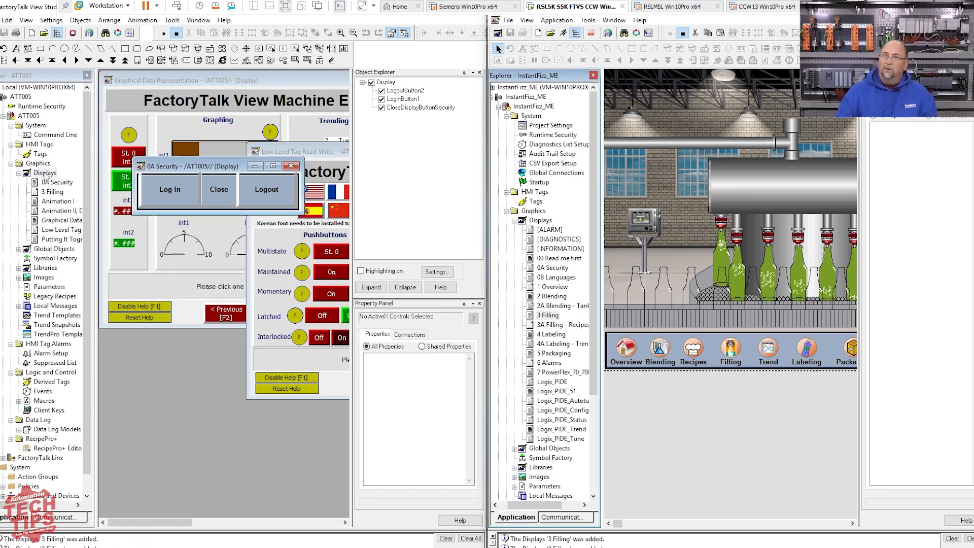
pyautogui.click(57, 182)
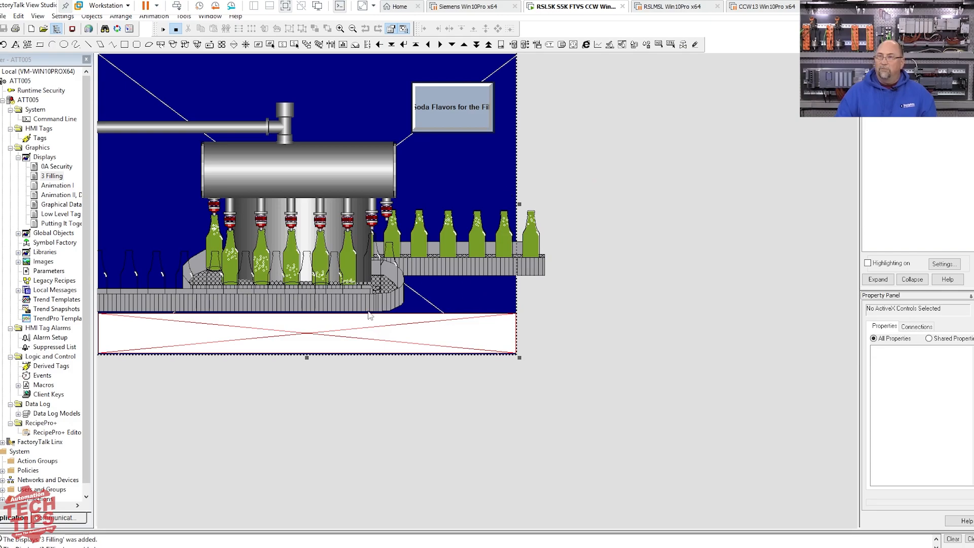
pyautogui.moveTo(384, 270)
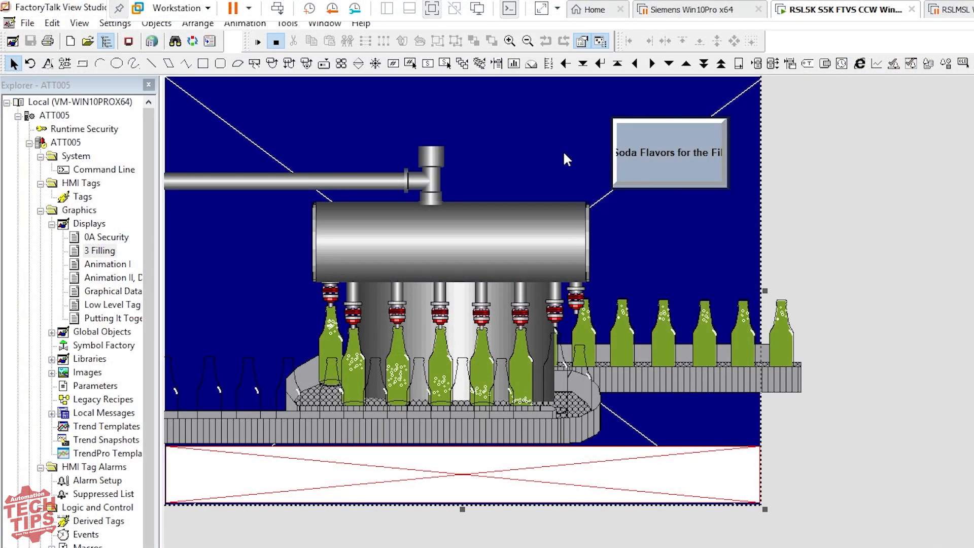
pyautogui.moveTo(606, 227)
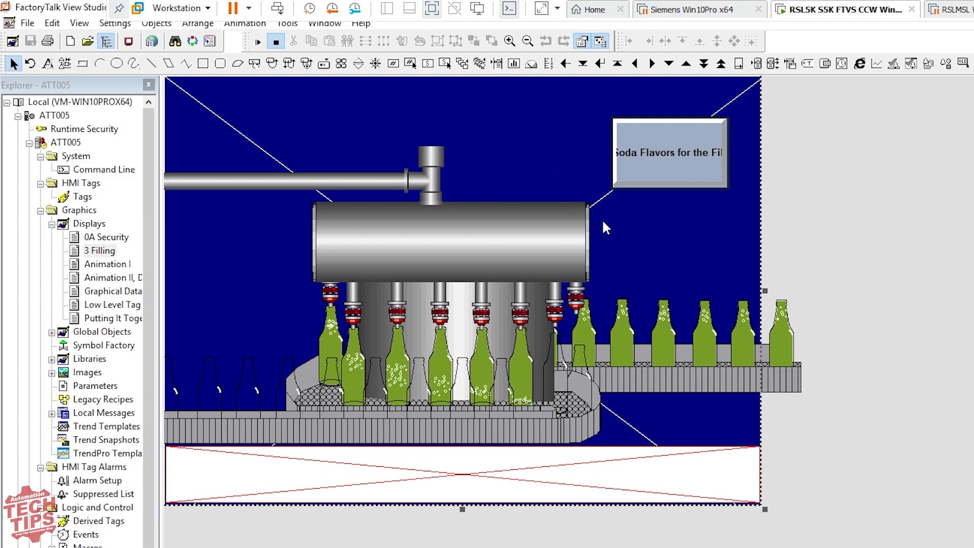
pyautogui.moveTo(605, 228)
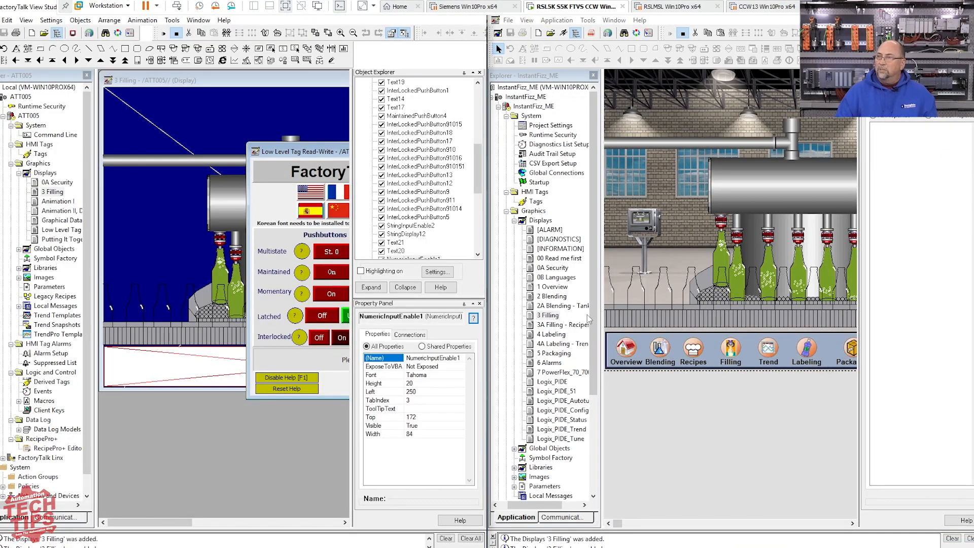
# Expand InstantFizz_ME's Images and preview the PowerFlex 700 256-color bitmap
pyautogui.click(522, 419)
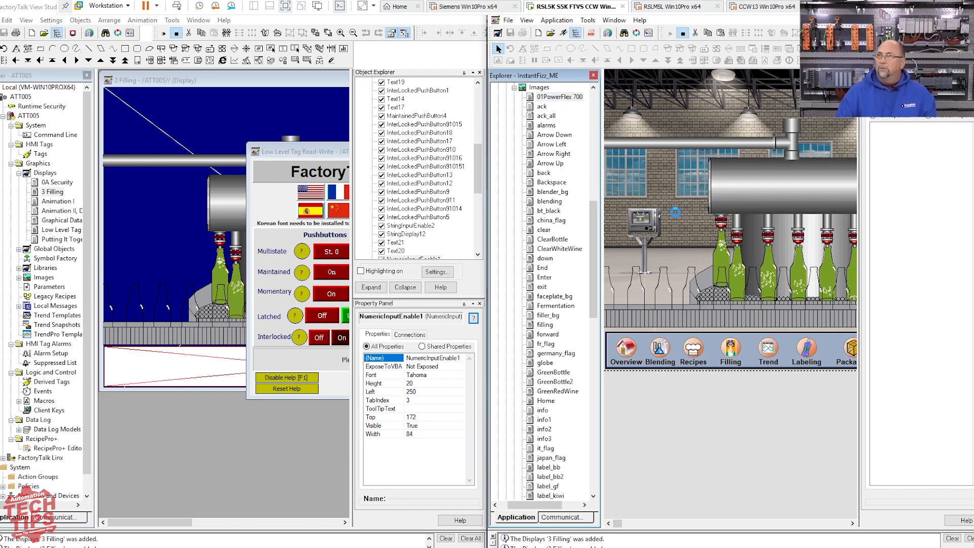
pyautogui.click(559, 69)
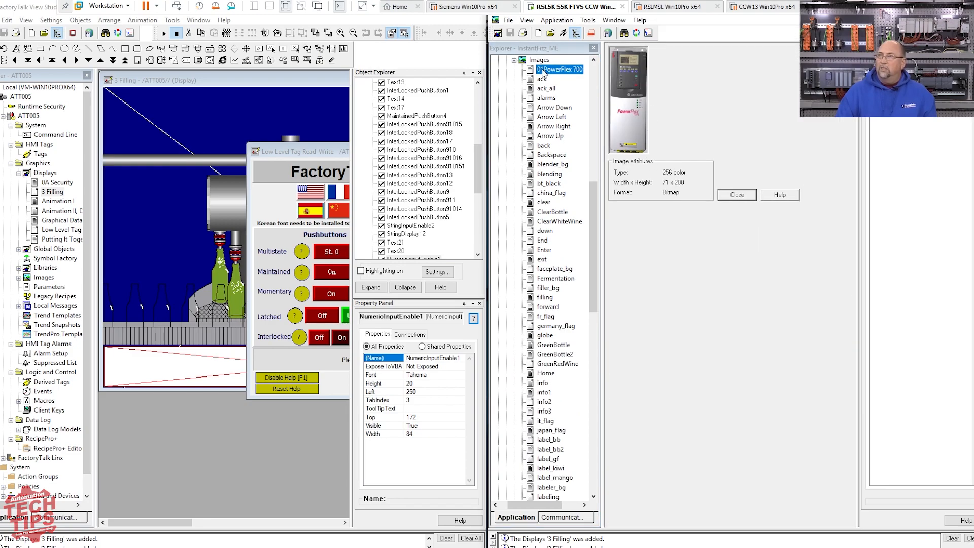